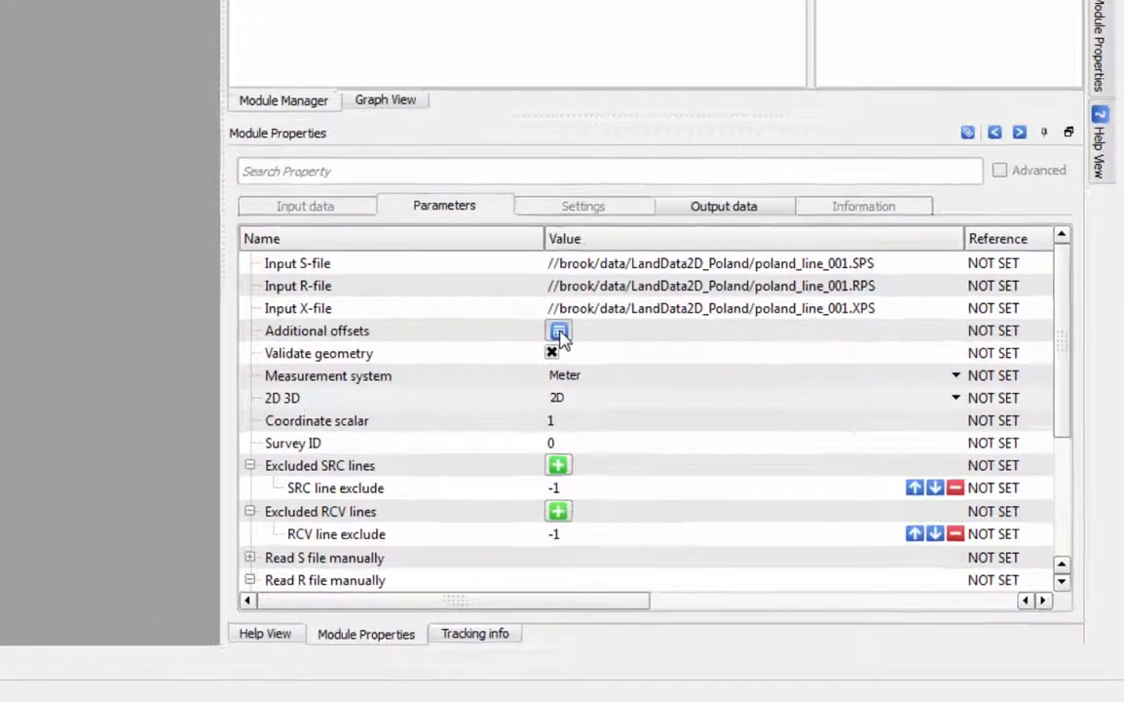
Keep the measurement system in meters, set the 2D/3D option, and add the ManualHelperR view.
{"action": "left_click", "coordinate": [559, 330]}
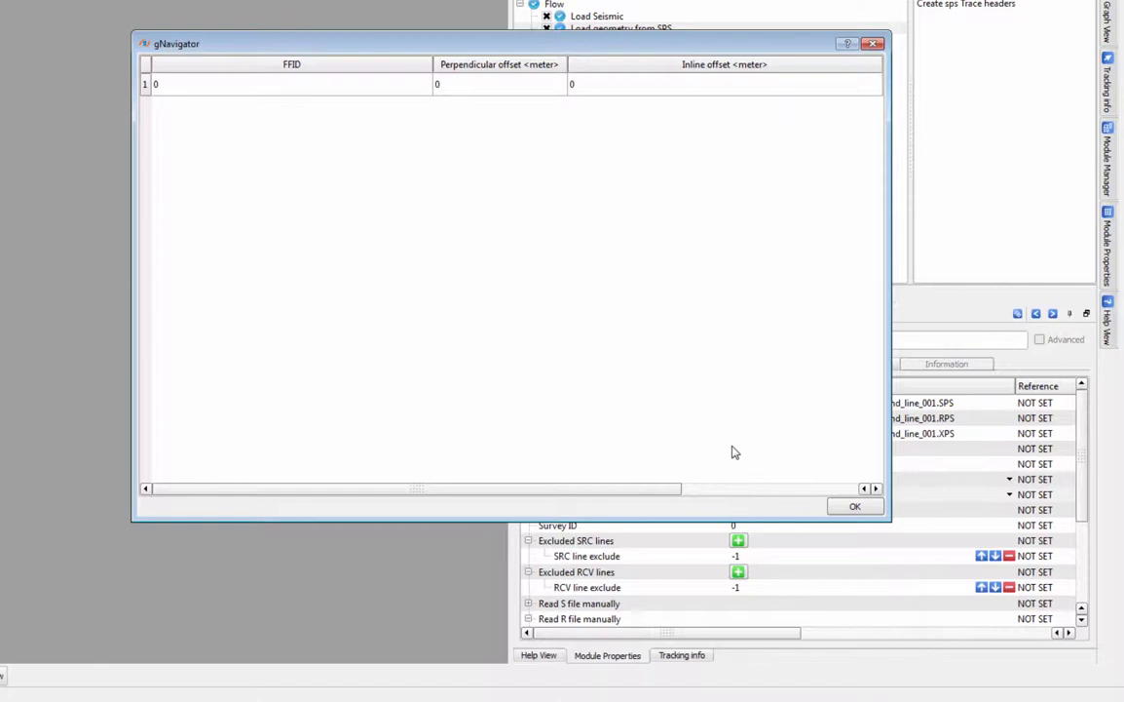
{"action": "mouse_move", "coordinate": [739, 451]}
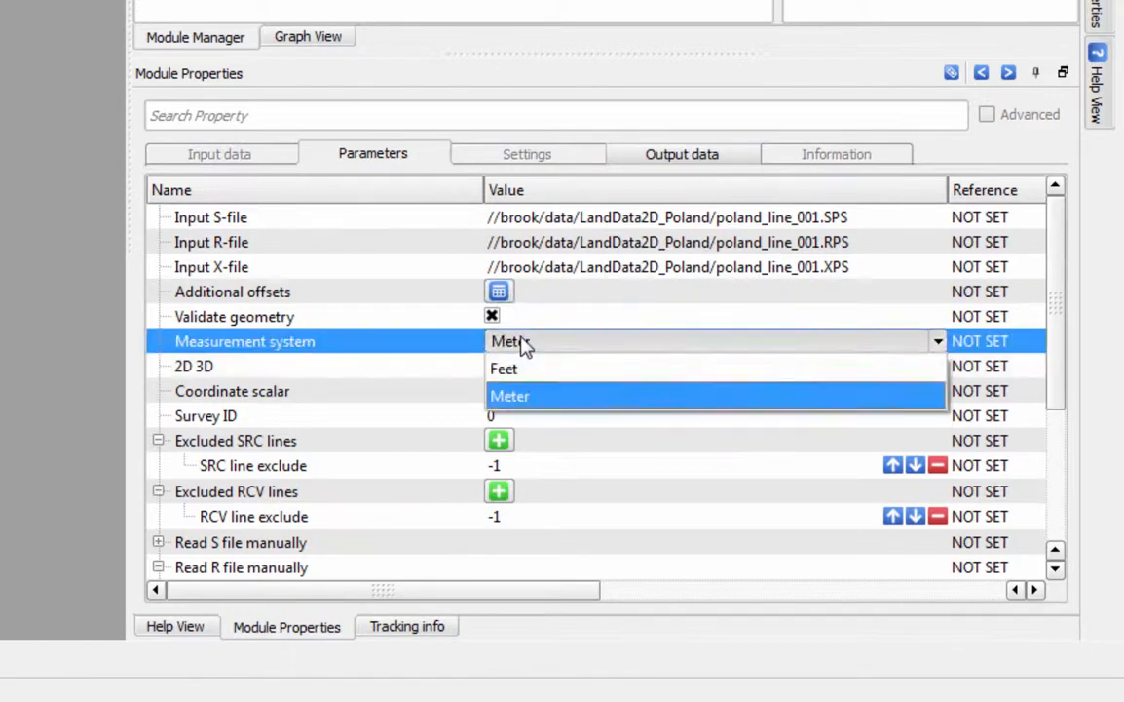
{"action": "left_click", "coordinate": [509, 396]}
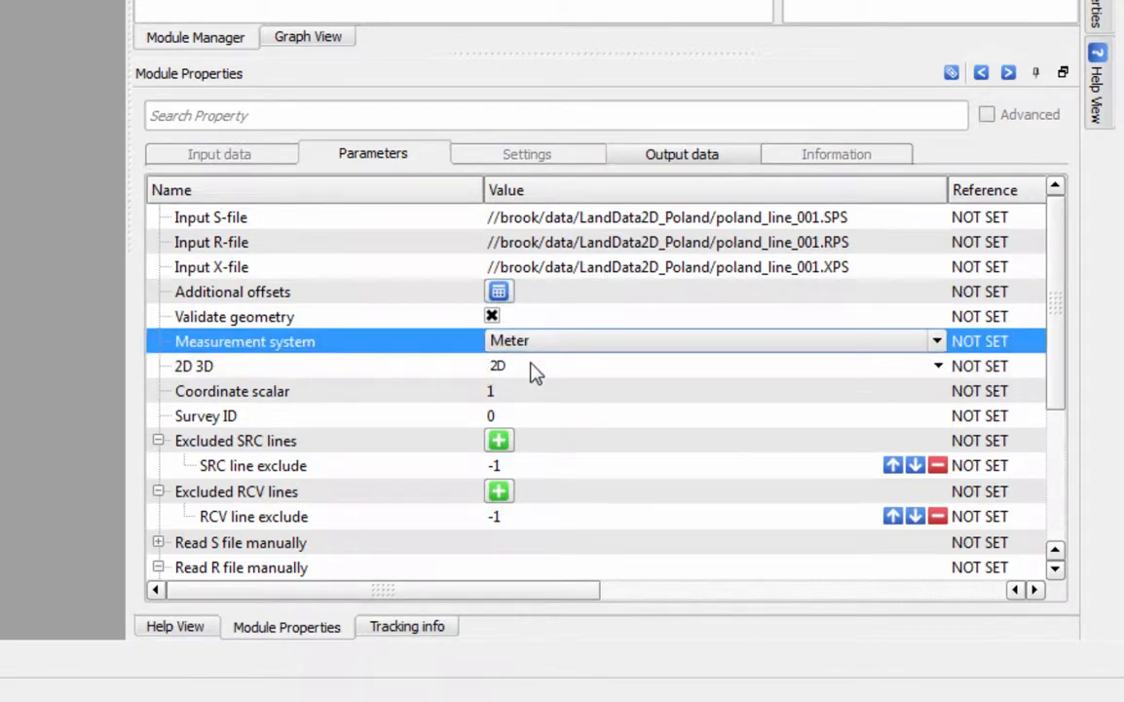
{"action": "left_click", "coordinate": [497, 365]}
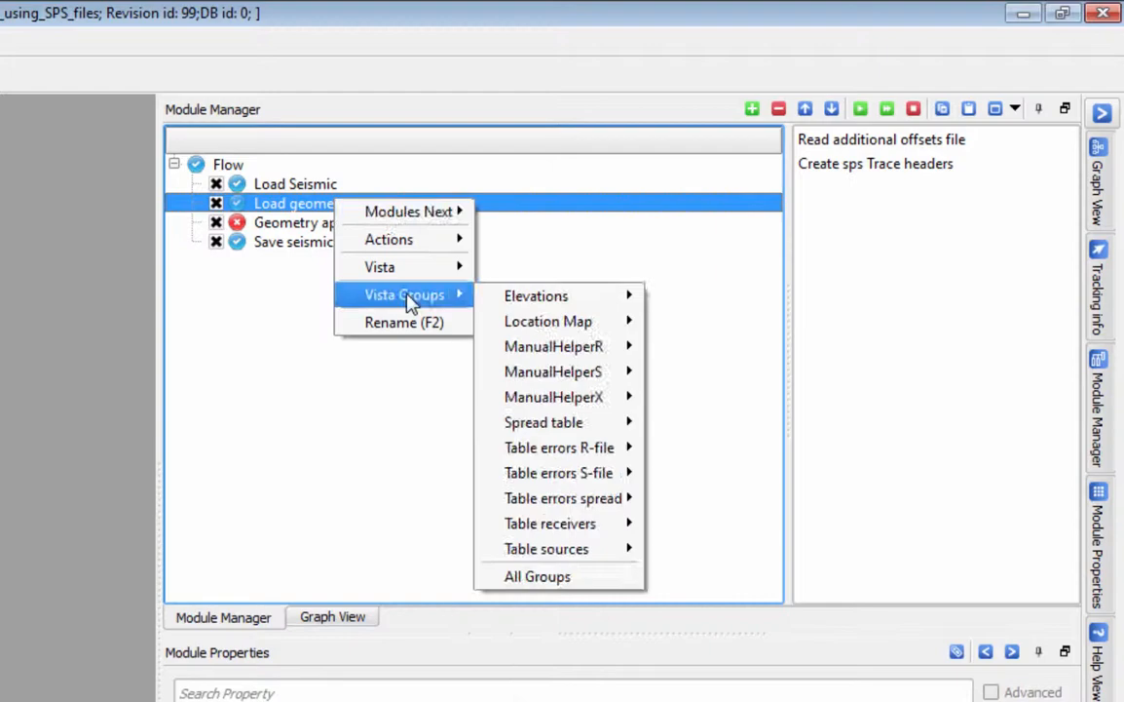
{"action": "mouse_move", "coordinate": [554, 346]}
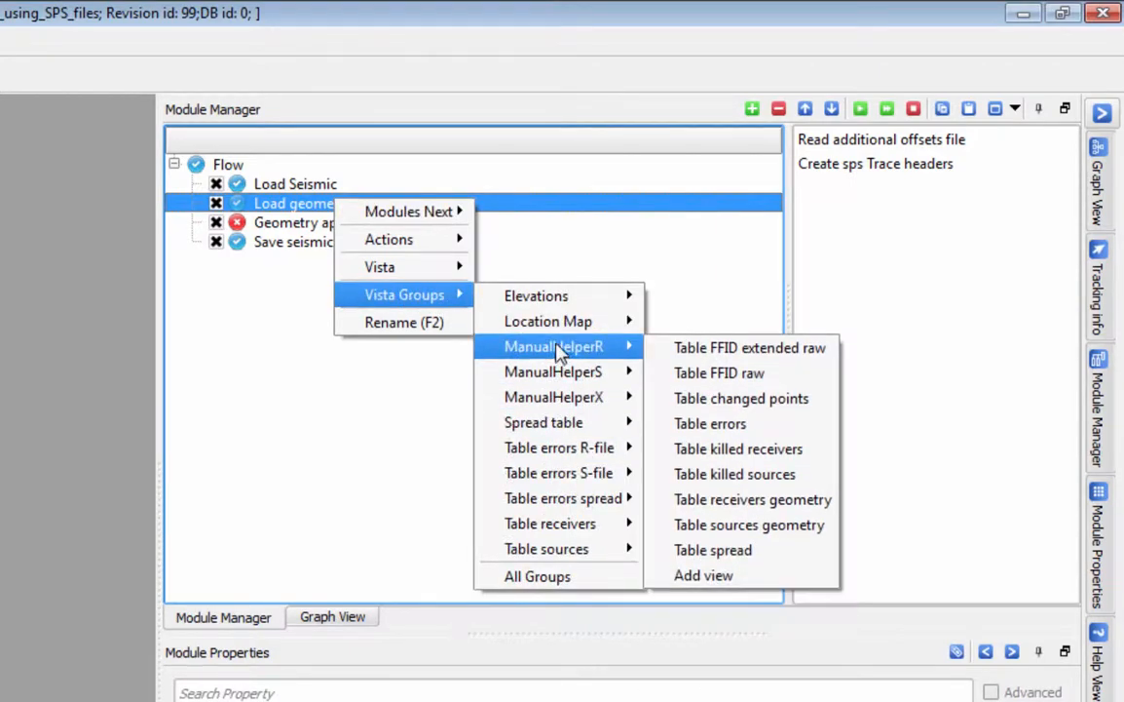
{"action": "mouse_move", "coordinate": [703, 575]}
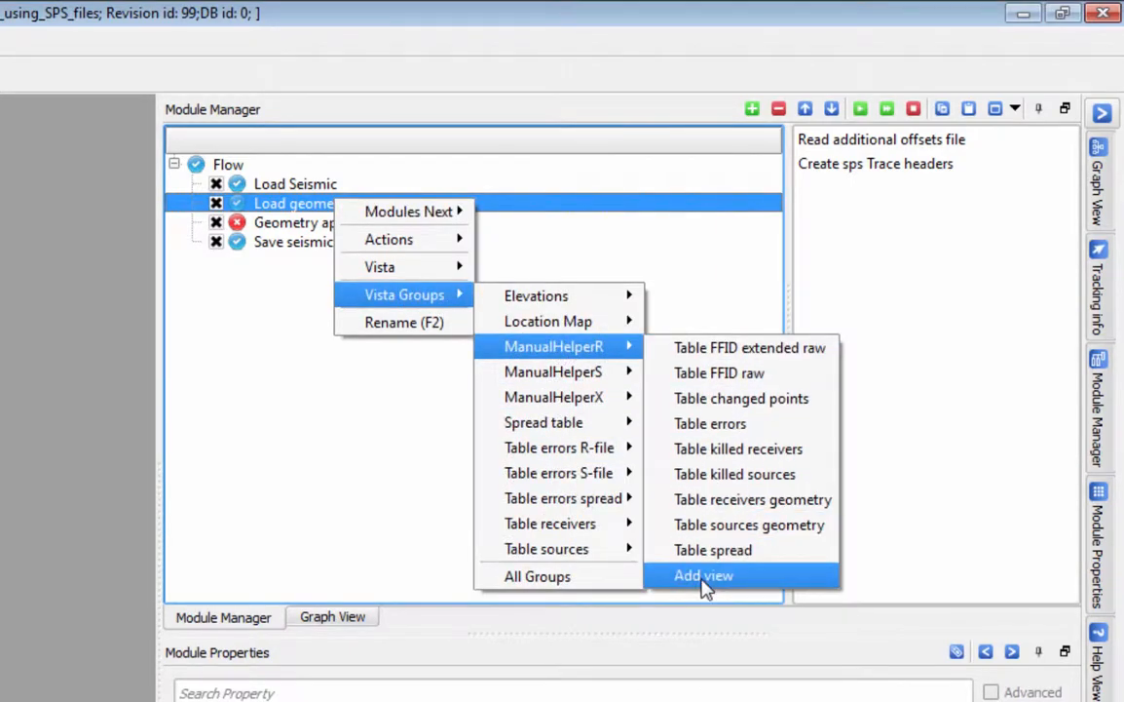
{"action": "left_click", "coordinate": [704, 575]}
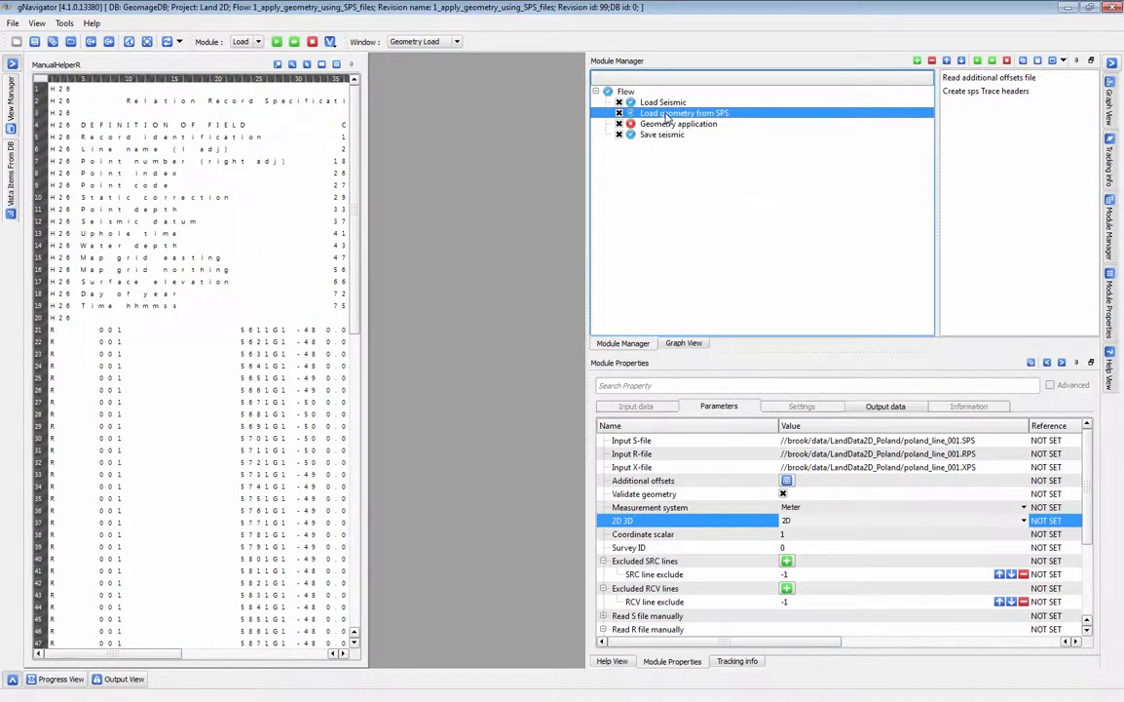
{"action": "right_click", "coordinate": [684, 112]}
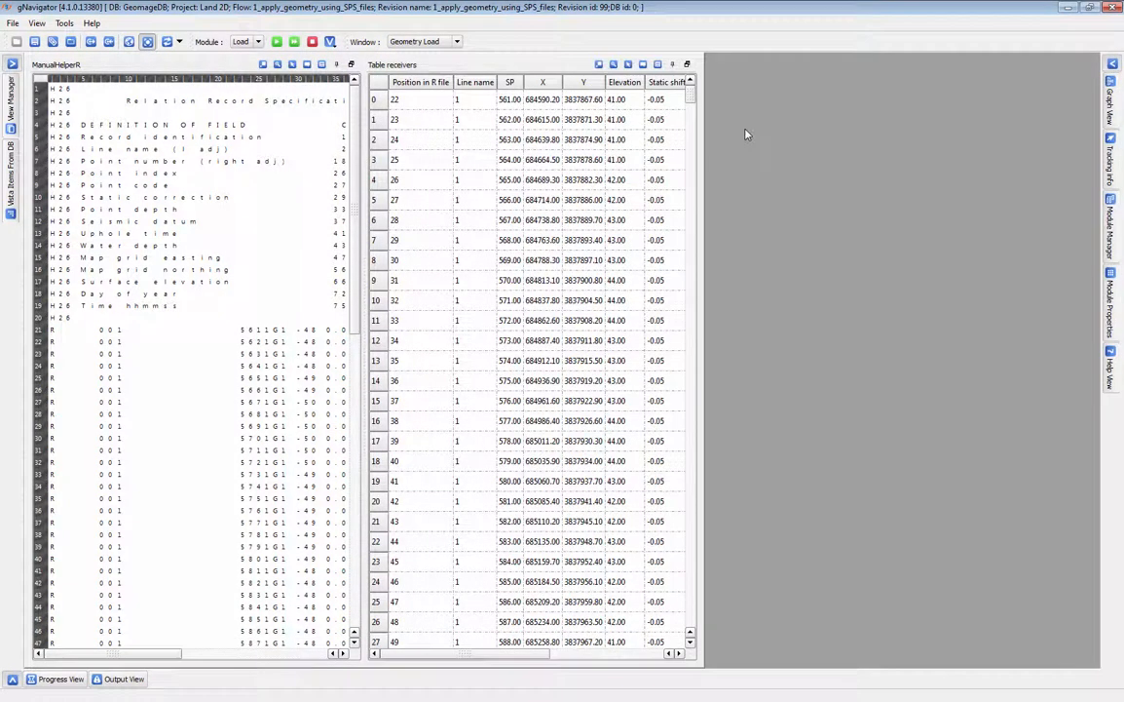
{"action": "mouse_move", "coordinate": [85, 639]}
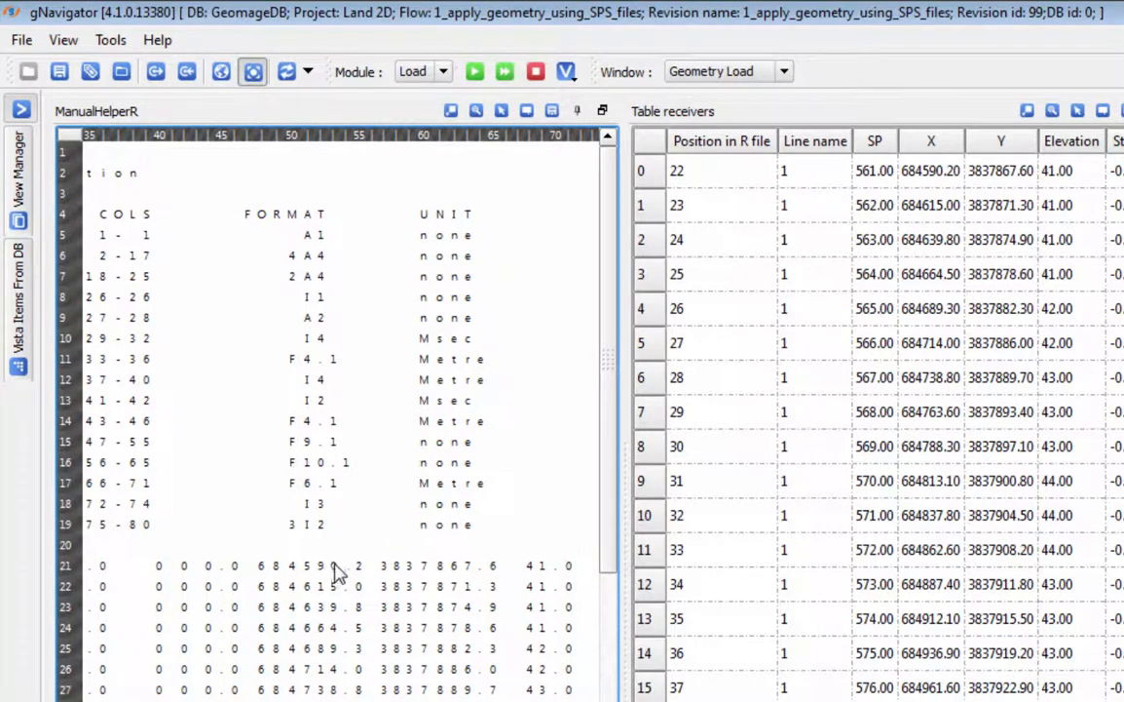
{"action": "mouse_move", "coordinate": [956, 179]}
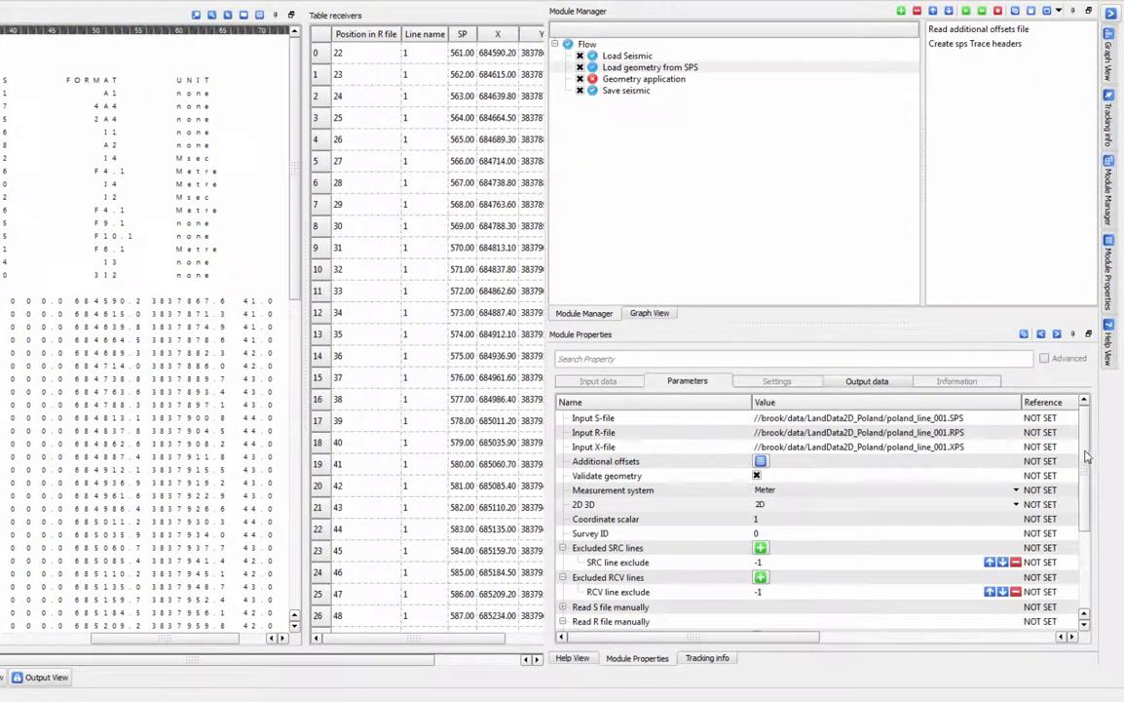
Enable manual R-file reading and set the easting digits as X range 48-55.
{"action": "scroll", "scroll_direction": "down", "scroll_amount": 3}
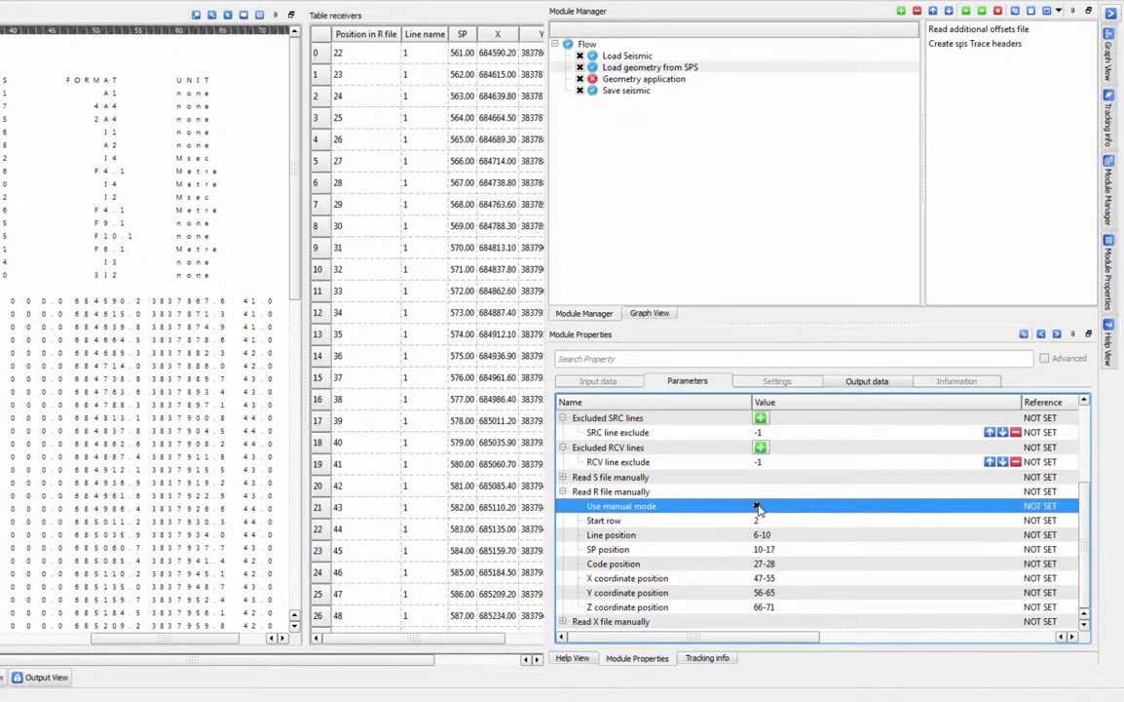
{"action": "left_click", "coordinate": [757, 505]}
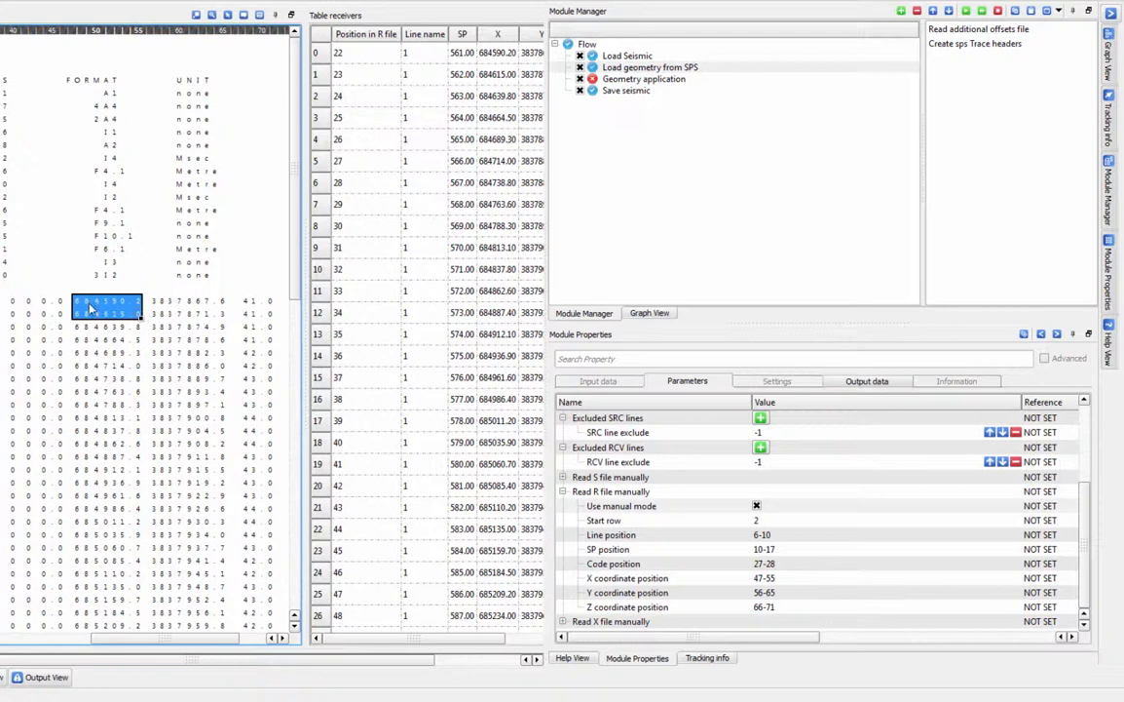
{"action": "right_click", "coordinate": [108, 305]}
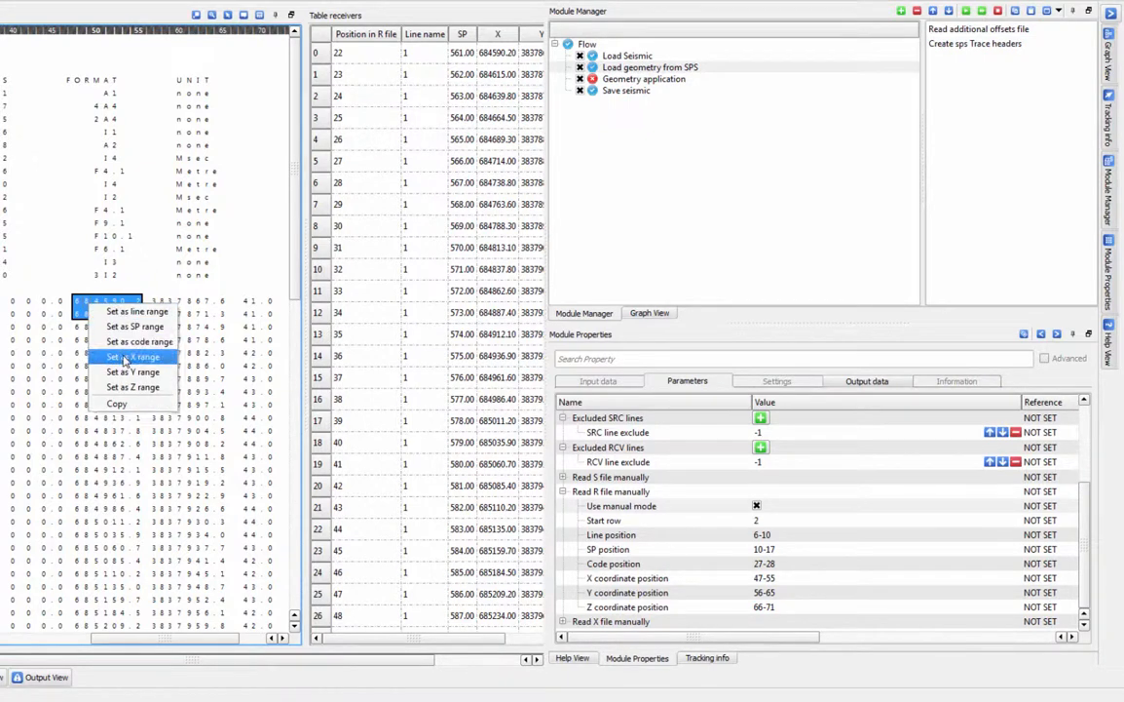
{"action": "left_click", "coordinate": [126, 355]}
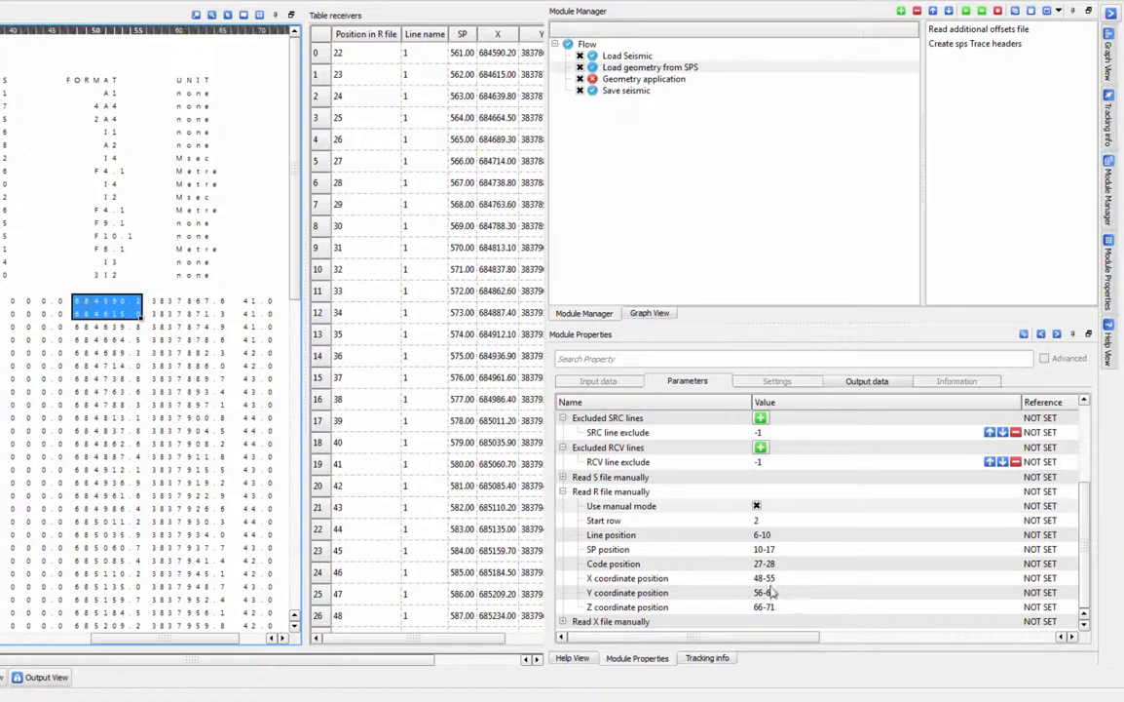
{"action": "left_click", "coordinate": [627, 578]}
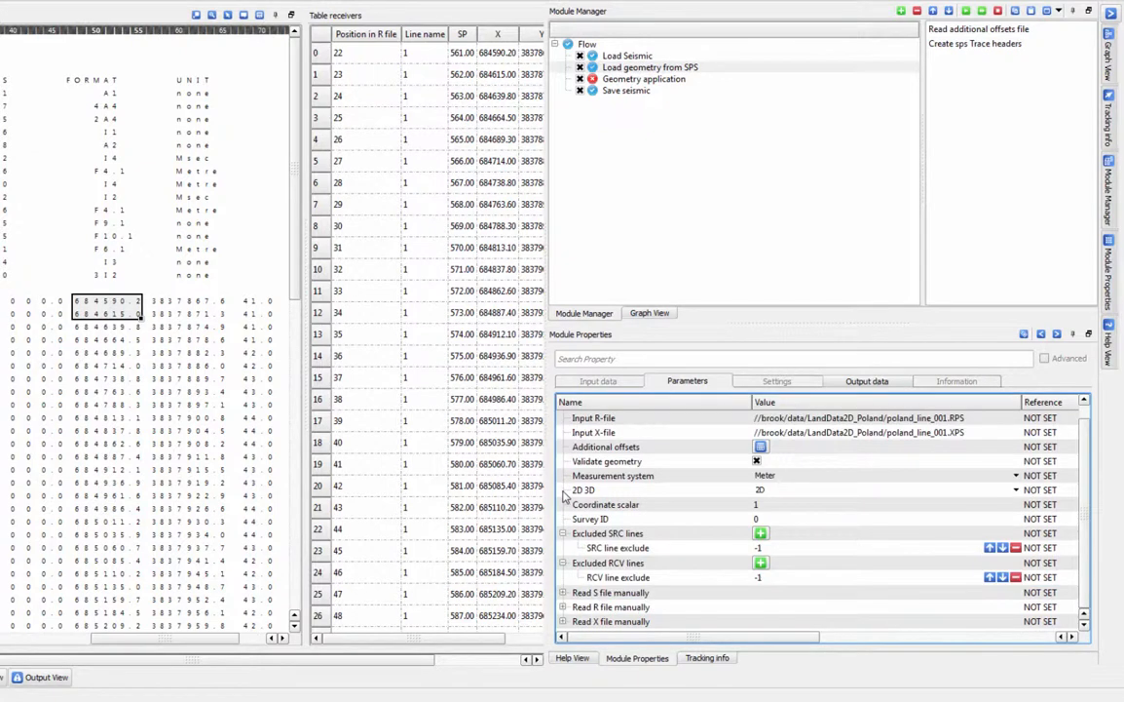
Add the Table errors R-file view and collapse the Excluded SRC lines group.
{"action": "right_click", "coordinate": [650, 66]}
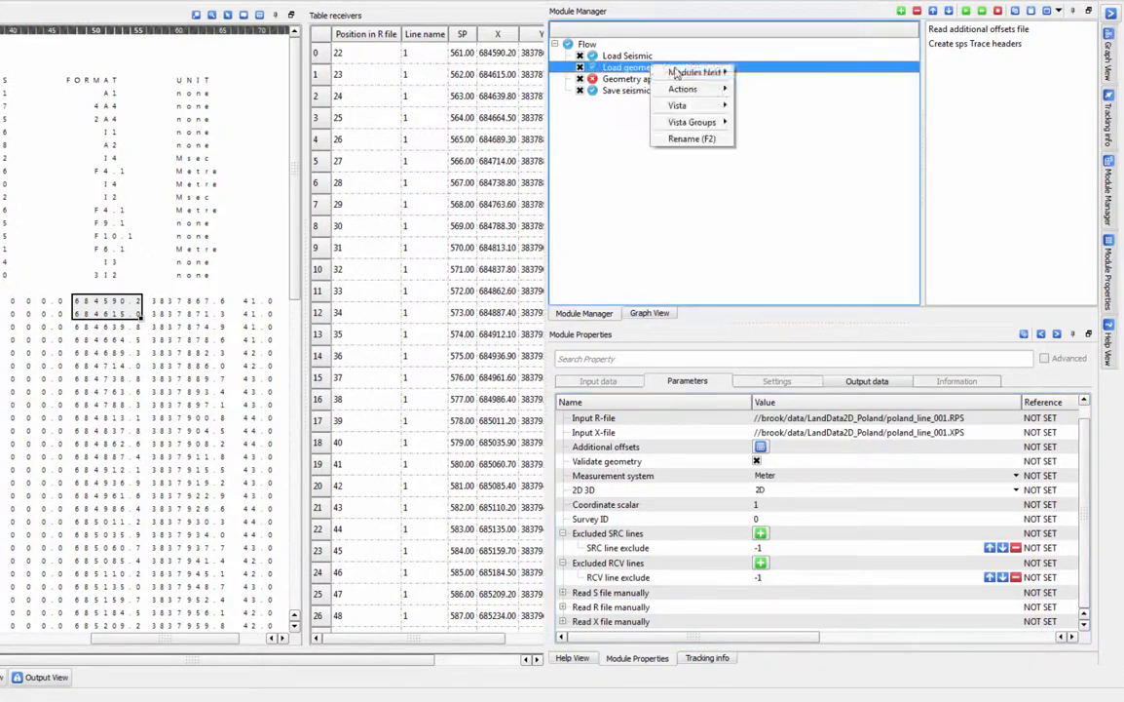
{"action": "mouse_move", "coordinate": [692, 121]}
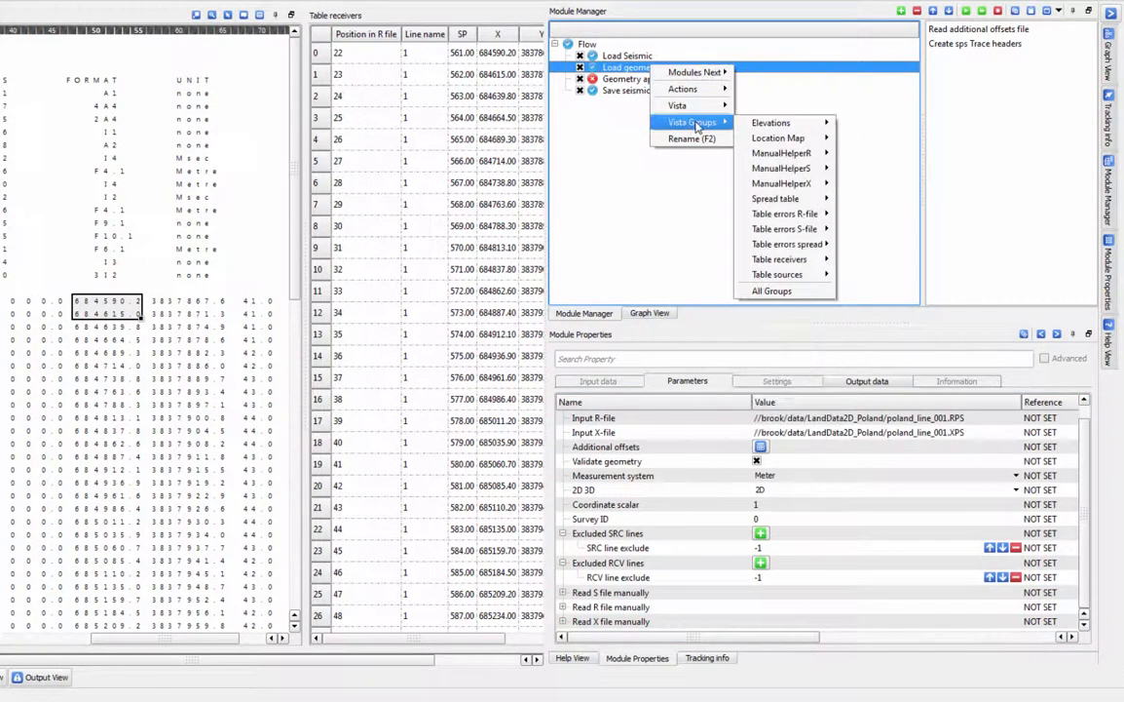
{"action": "mouse_move", "coordinate": [781, 167]}
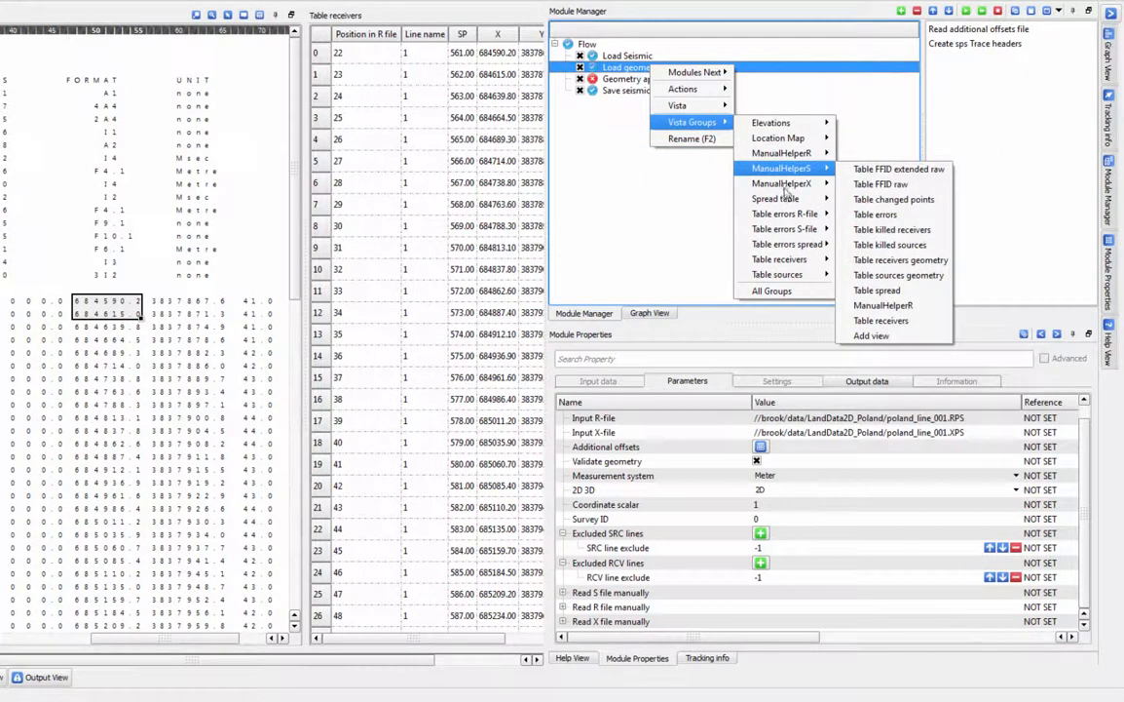
{"action": "mouse_move", "coordinate": [781, 214]}
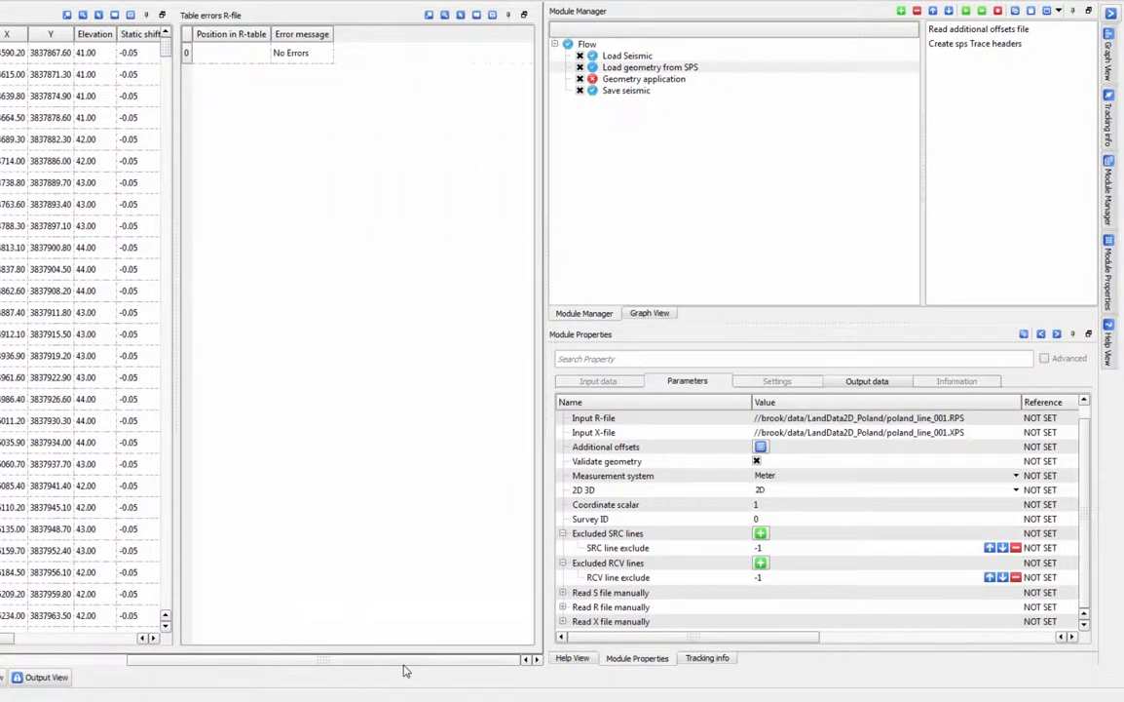
{"action": "mouse_move", "coordinate": [276, 234]}
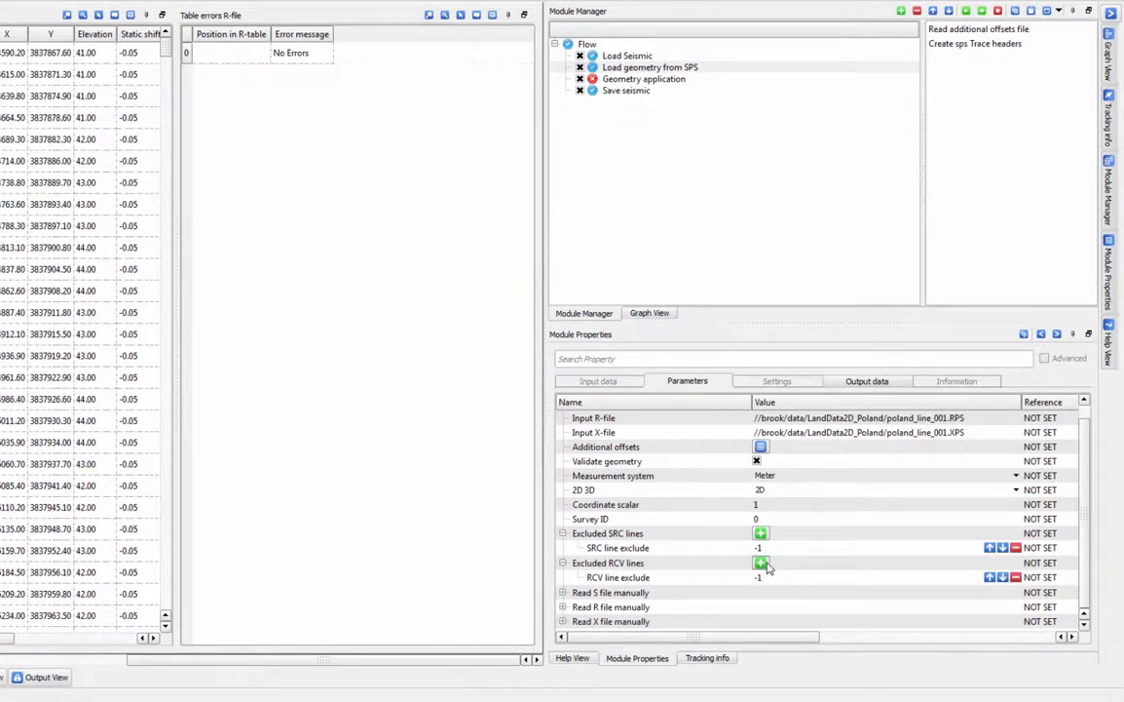
{"action": "left_click", "coordinate": [617, 546]}
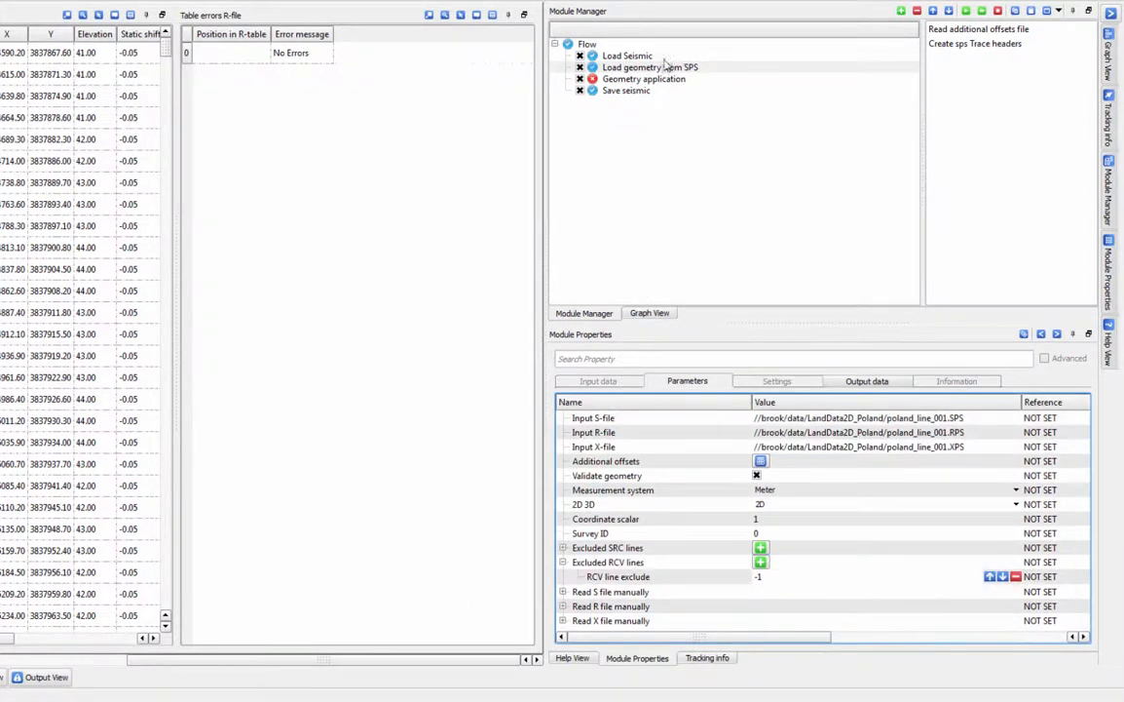
Bring up the SPS module's Vista Groups list to add a Location Map view.
{"action": "right_click", "coordinate": [650, 66]}
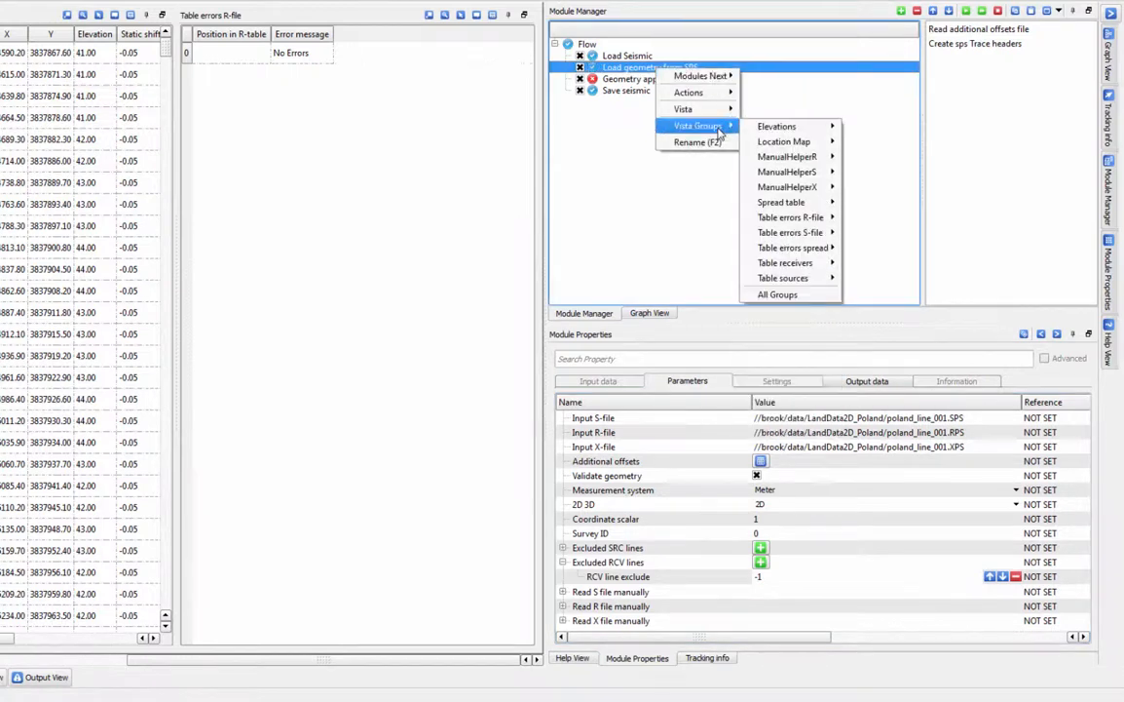
{"action": "left_click", "coordinate": [786, 262]}
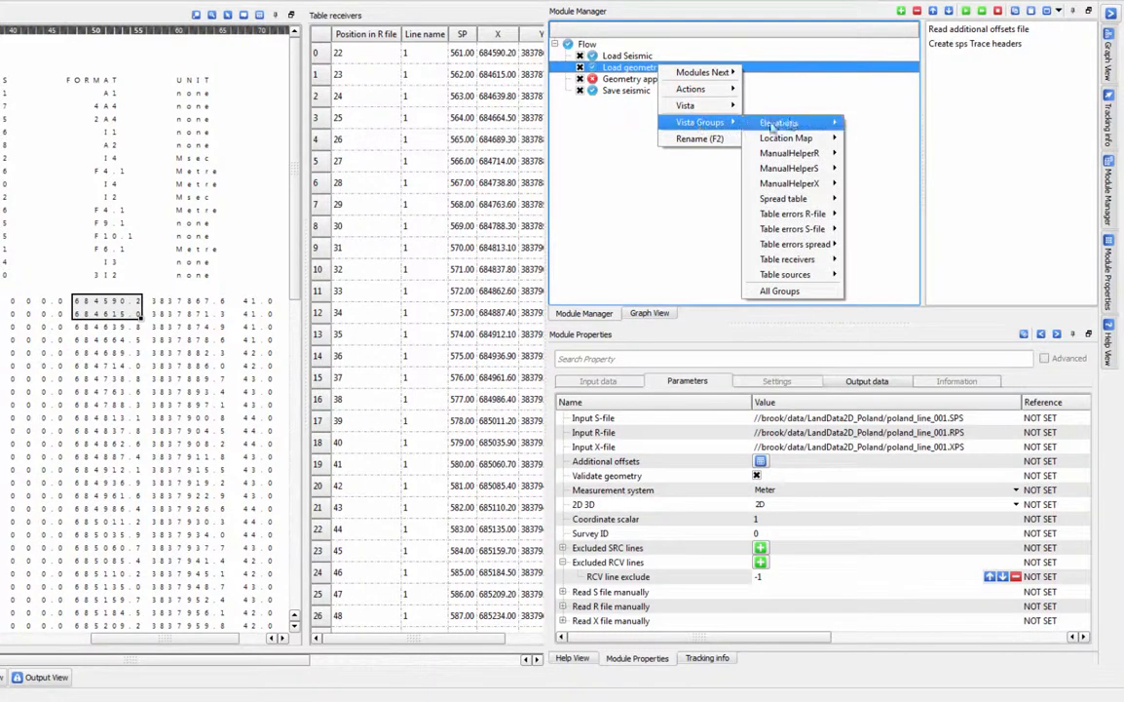
{"action": "mouse_move", "coordinate": [787, 137]}
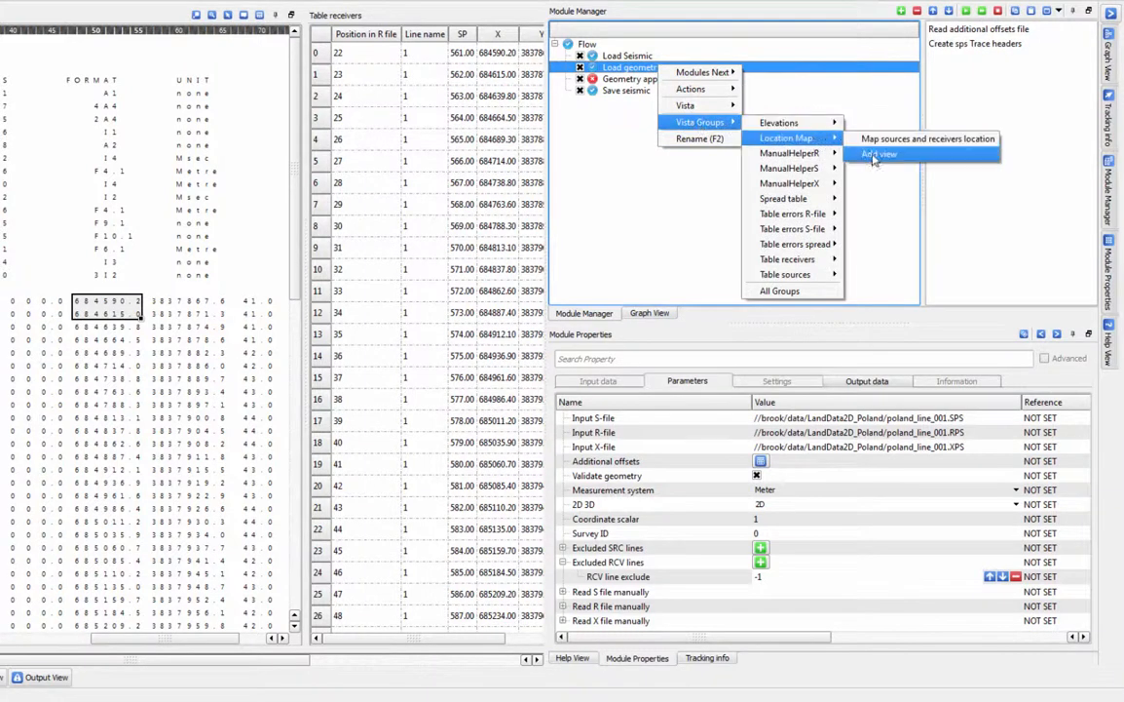